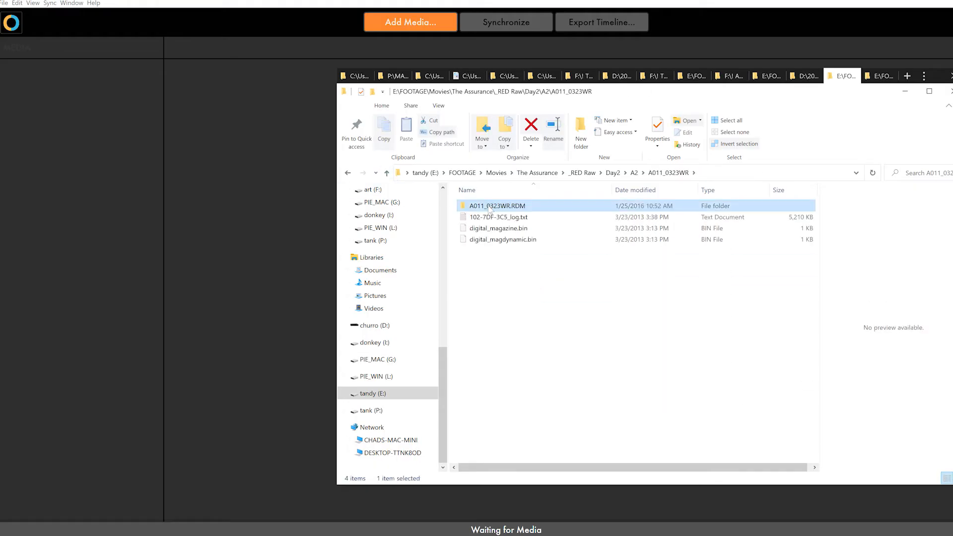
Add the A011_0323WR.RDM camera folder to PluralEyes 4 and start synchronizing the 137 clips
{"action": "left_click", "coordinate": [505, 22]}
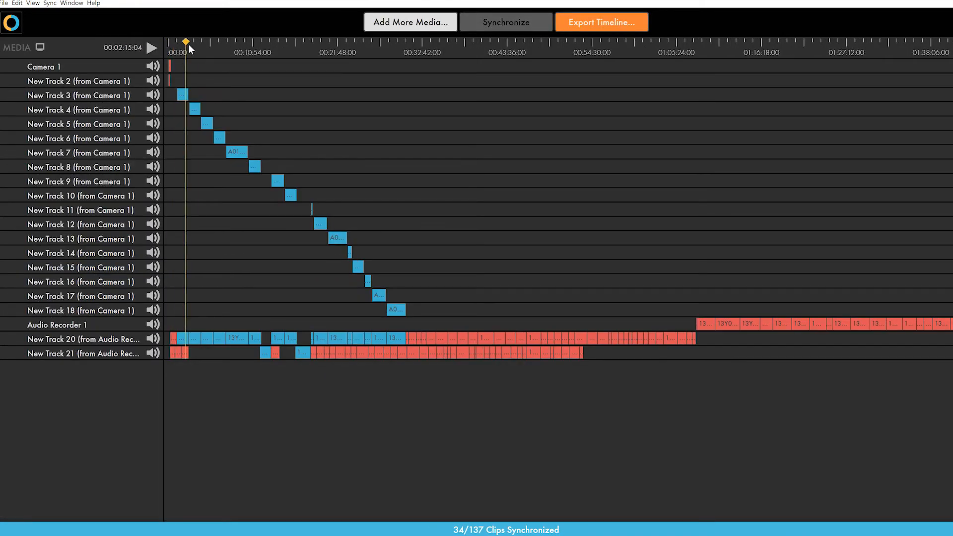
{"action": "left_click", "coordinate": [401, 42]}
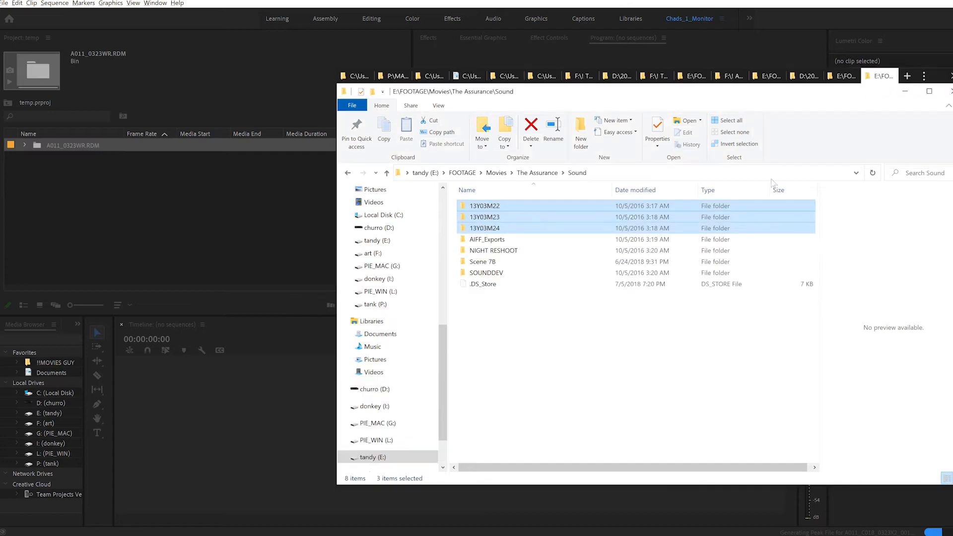
Import the 13Y03M22, 13Y03M23 and 13Y03M24 sound folders and select all four project bins
{"action": "left_click", "coordinate": [357, 214]}
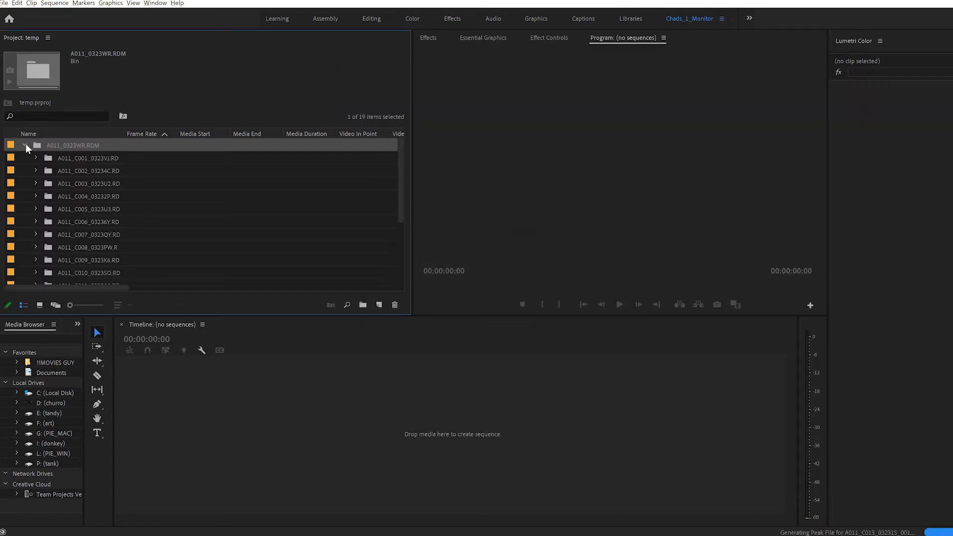
{"action": "left_click", "coordinate": [27, 145]}
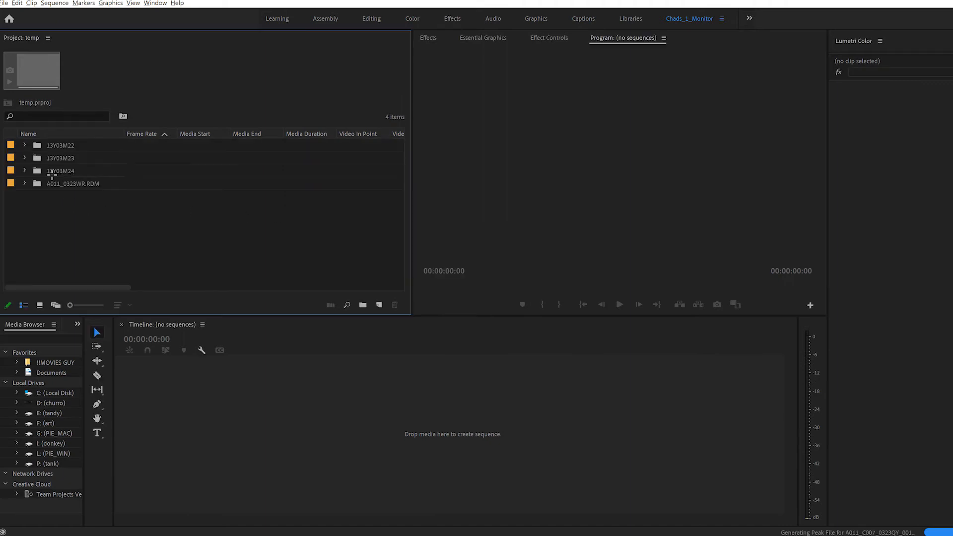
{"action": "left_click", "coordinate": [379, 305]}
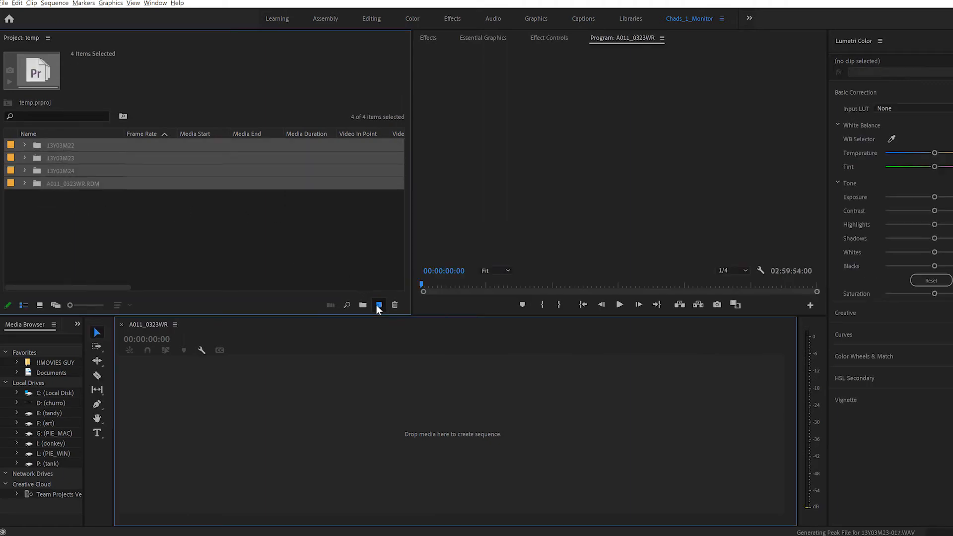
Create the A011_0323WR sequence from the selected media and show the PluralEyes 4 panel
{"action": "left_click", "coordinate": [378, 304]}
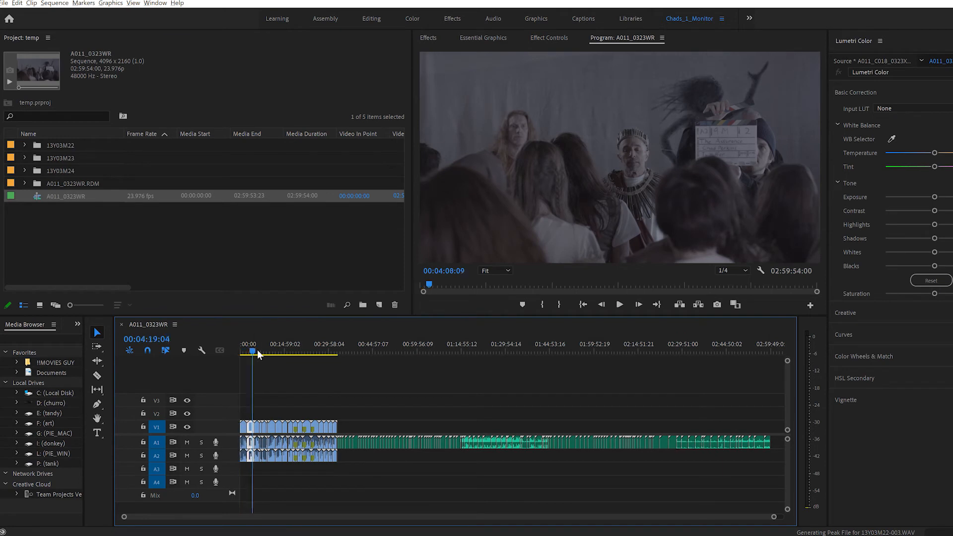
{"action": "left_click", "coordinate": [280, 354]}
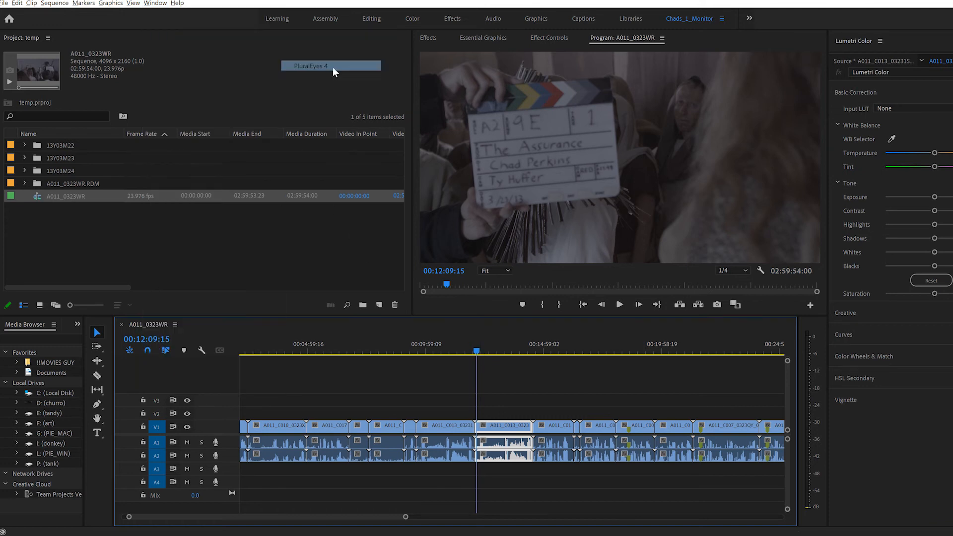
{"action": "left_click", "coordinate": [332, 65]}
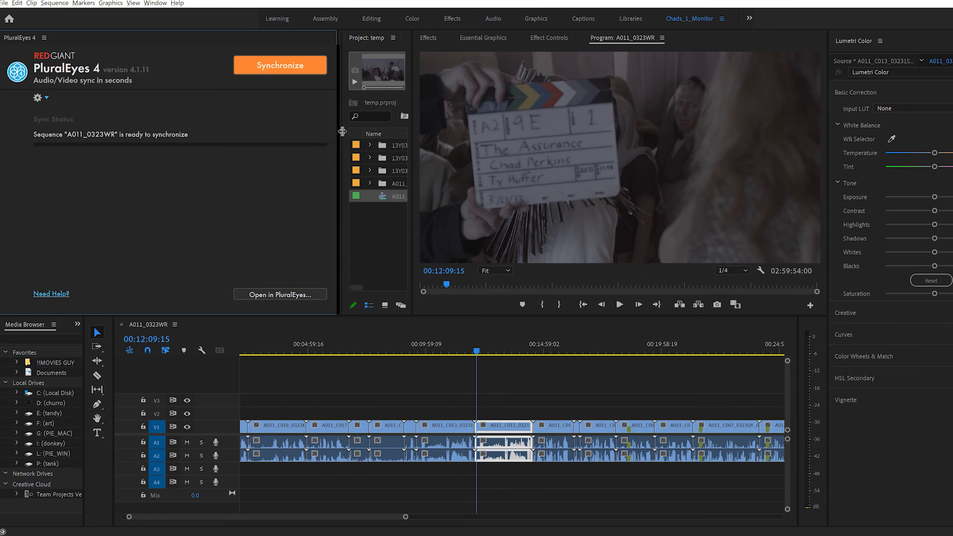